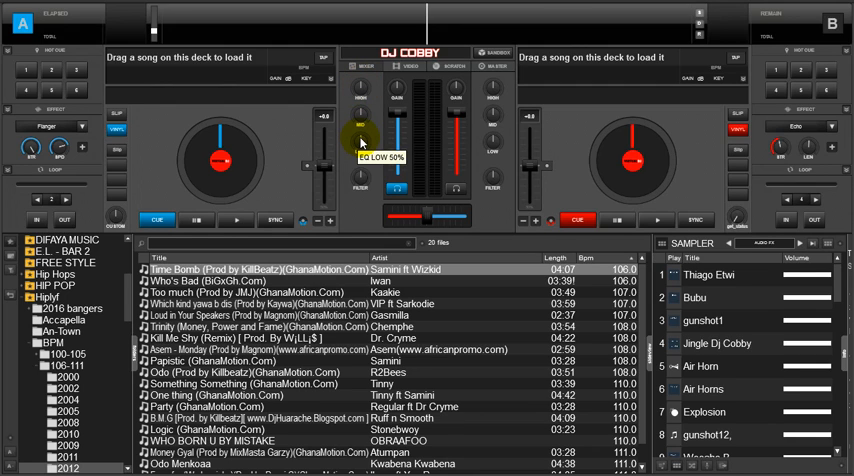
{"action": "mouse_move", "coordinate": [359, 208]}
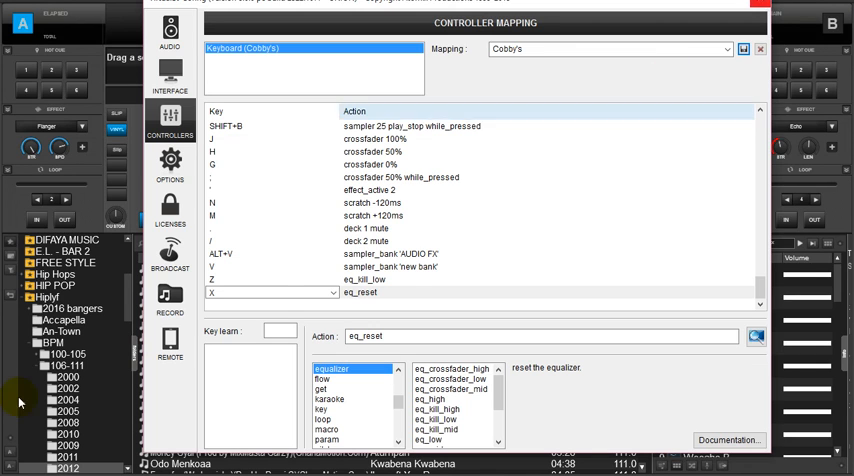
- Right-click the X key mapping to bring up its options
{"action": "right_click", "coordinate": [401, 293]}
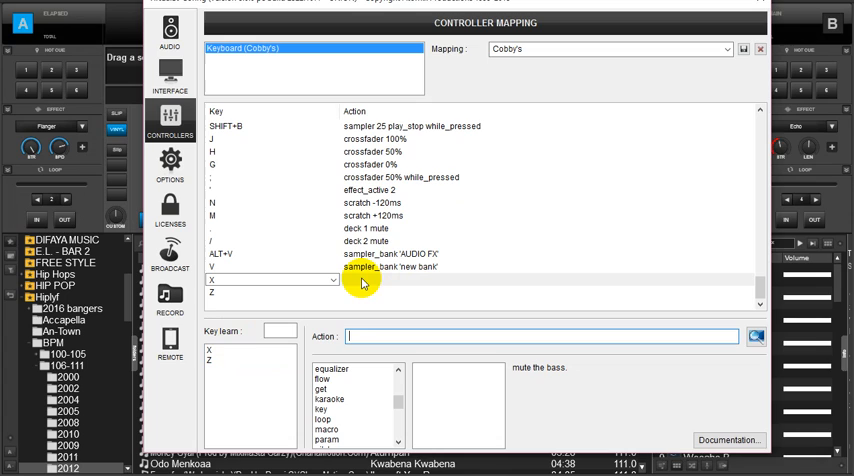
{"action": "mouse_move", "coordinate": [363, 323]}
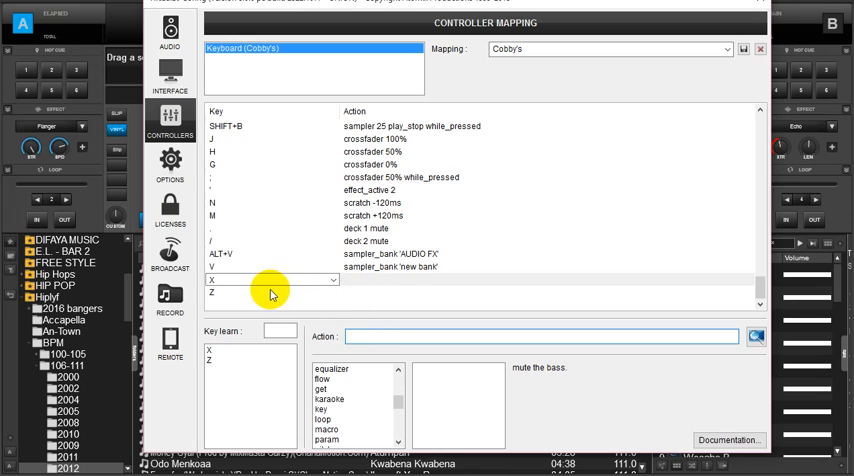
{"action": "left_click", "coordinate": [270, 292]}
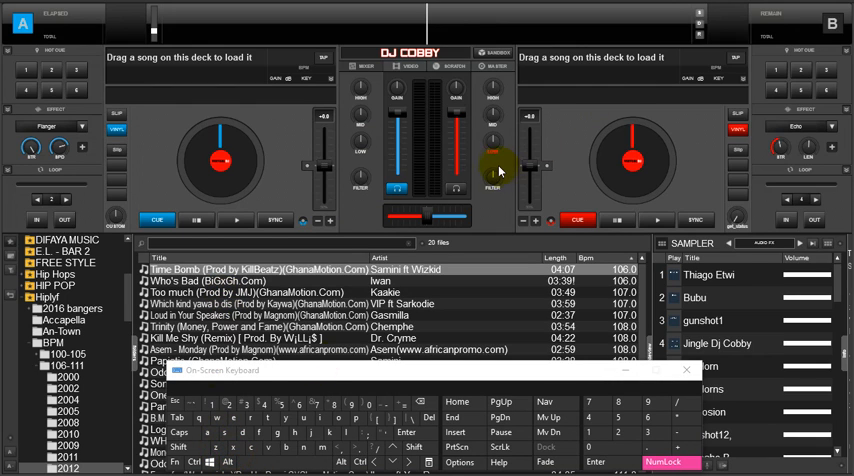
{"action": "left_click", "coordinate": [233, 447]}
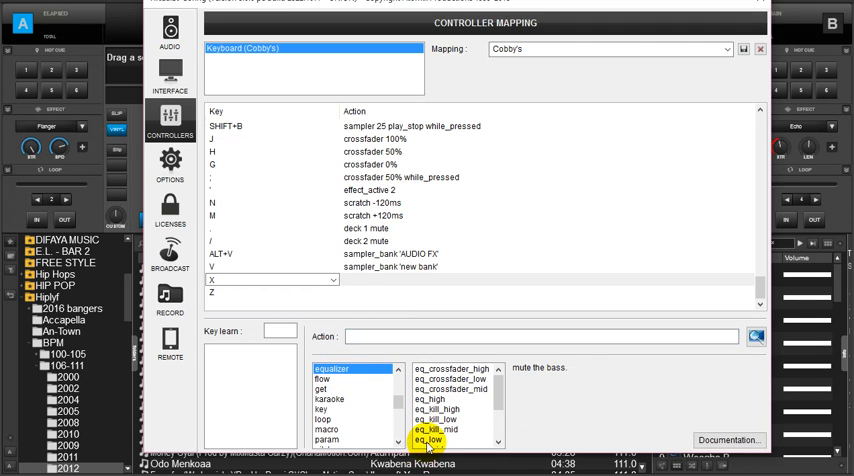
- Assign eq_low 50% to key X and eq_low 0% to key Z
{"action": "left_click", "coordinate": [428, 439]}
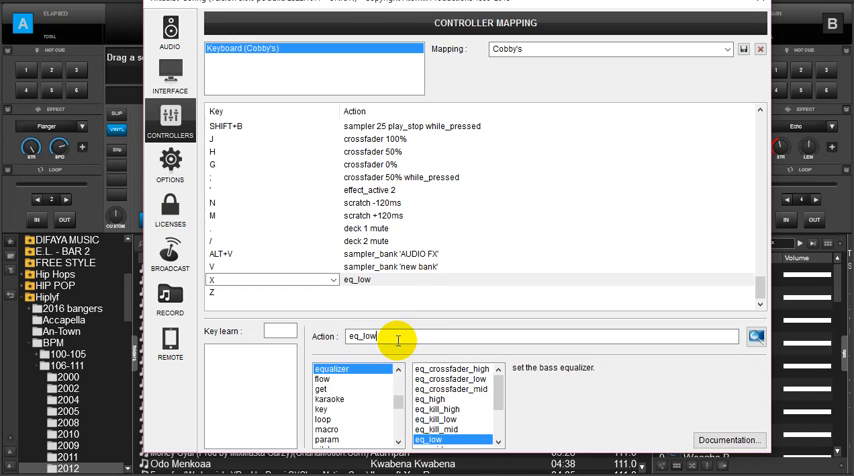
{"action": "type", "text": "50%"}
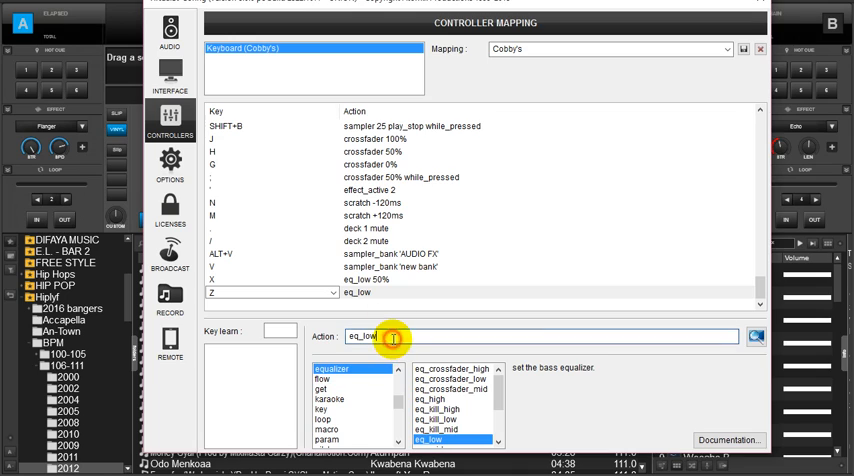
{"action": "type", "text": "0%"}
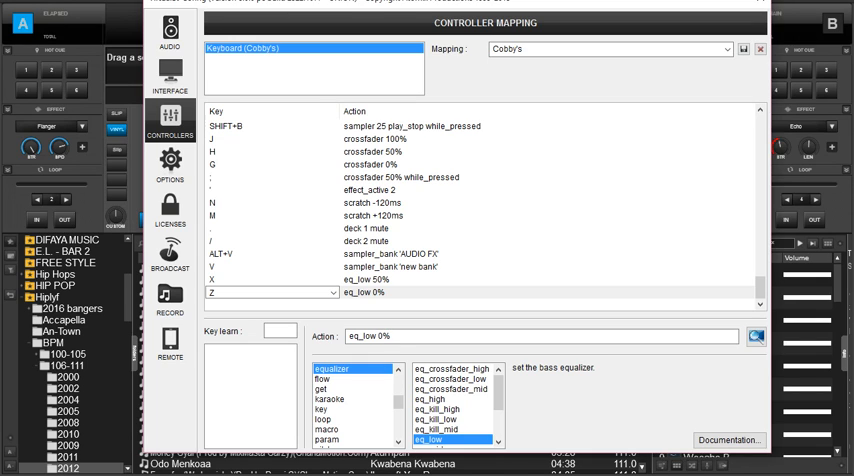
{"action": "left_click", "coordinate": [340, 369]}
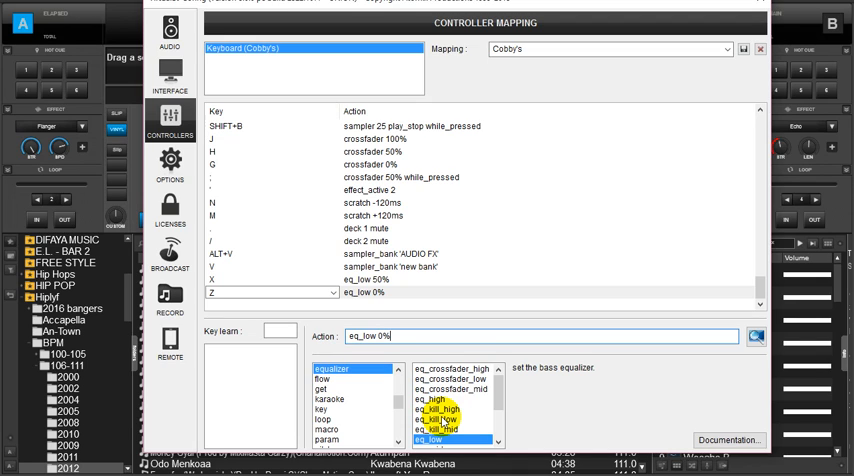
{"action": "mouse_move", "coordinate": [748, 11]}
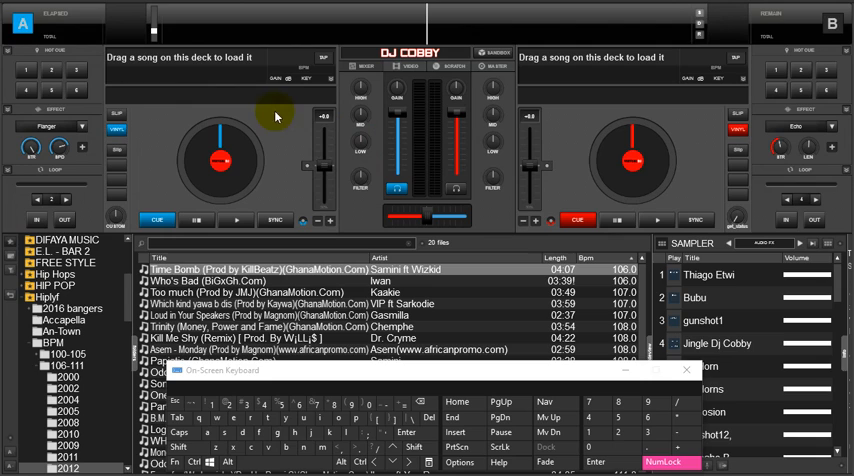
{"action": "mouse_move", "coordinate": [393, 117]}
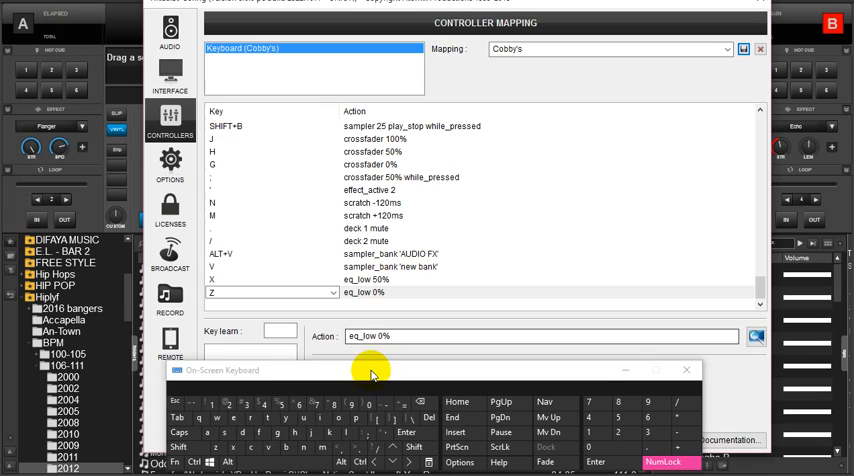
- Select a key row to change its action from eq_low to eq_high
{"action": "left_click", "coordinate": [430, 336]}
{"action": "type", "text": "high"}
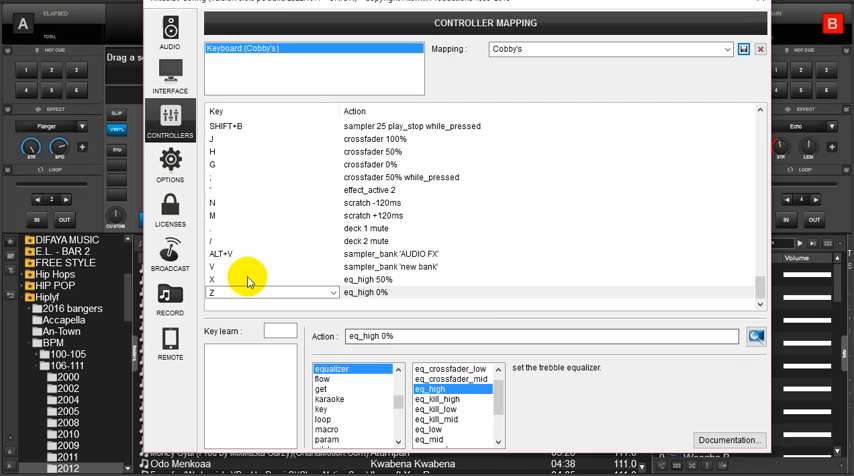
{"action": "mouse_move", "coordinate": [370, 311]}
{"action": "type", "text": "-1"}
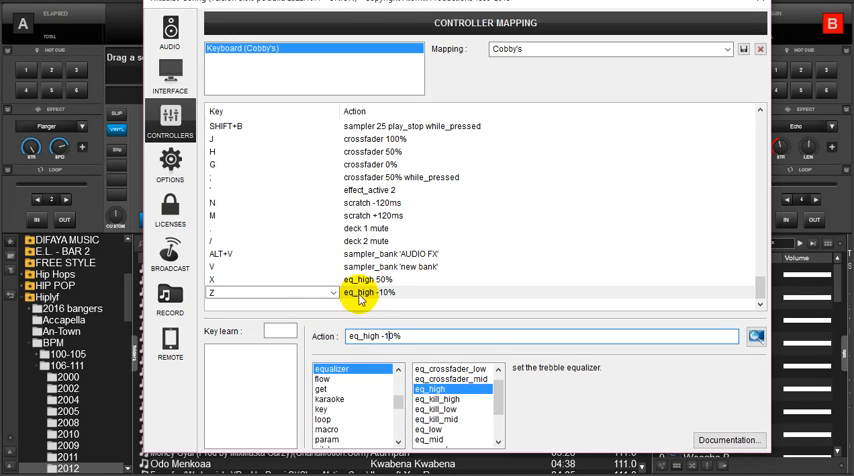
- Select the Z row's Action field to set it to eq_high -10%
{"action": "left_click", "coordinate": [270, 280]}
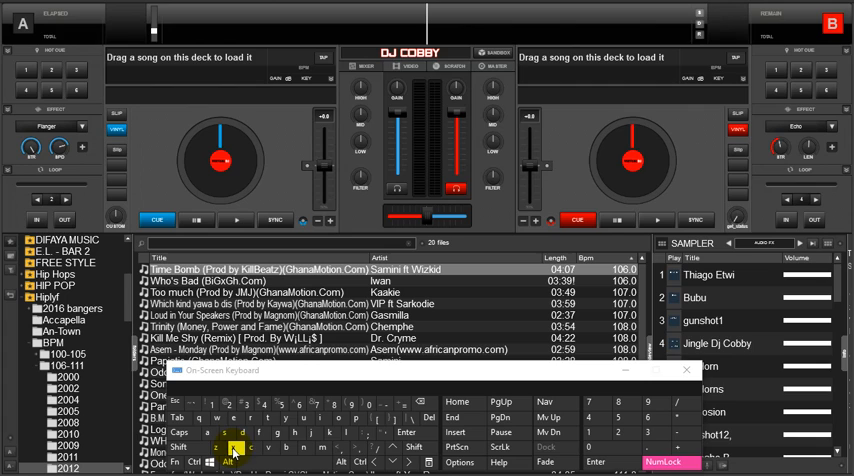
{"action": "left_click", "coordinate": [235, 447]}
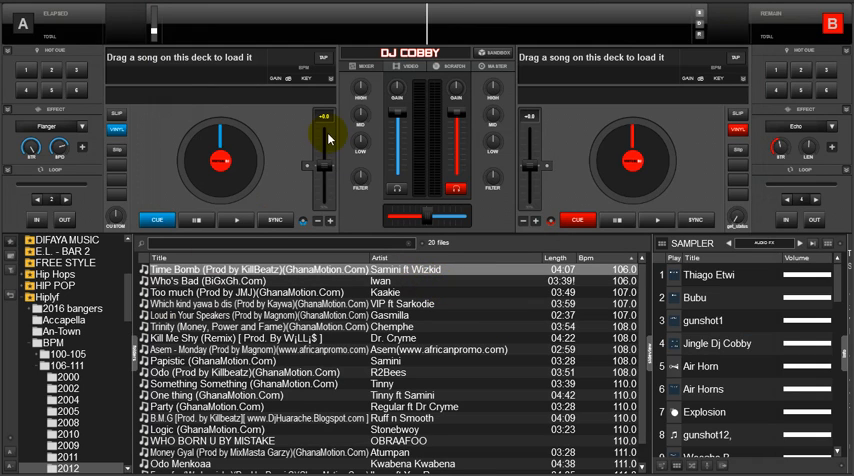
{"action": "mouse_move", "coordinate": [325, 135]}
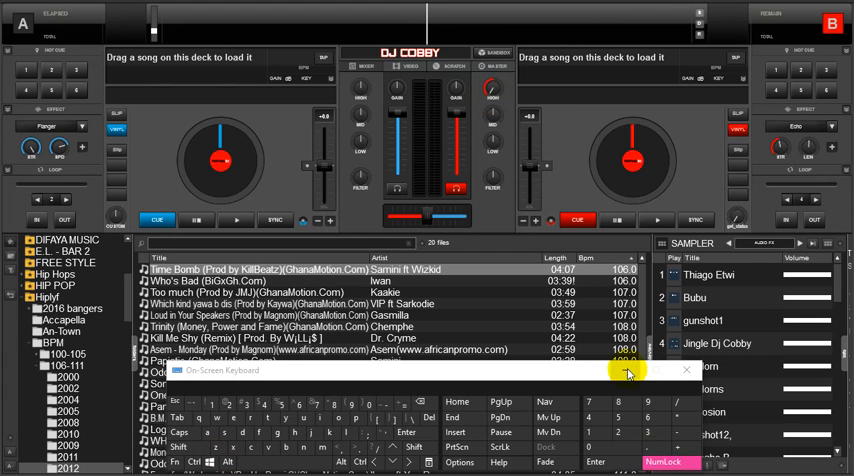
- Minimize the On-Screen Keyboard
{"action": "left_click", "coordinate": [686, 370]}
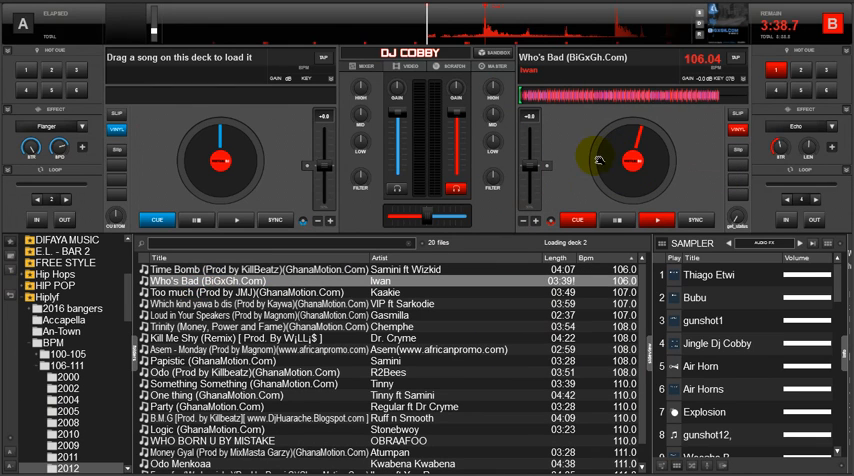
{"action": "mouse_move", "coordinate": [495, 80]}
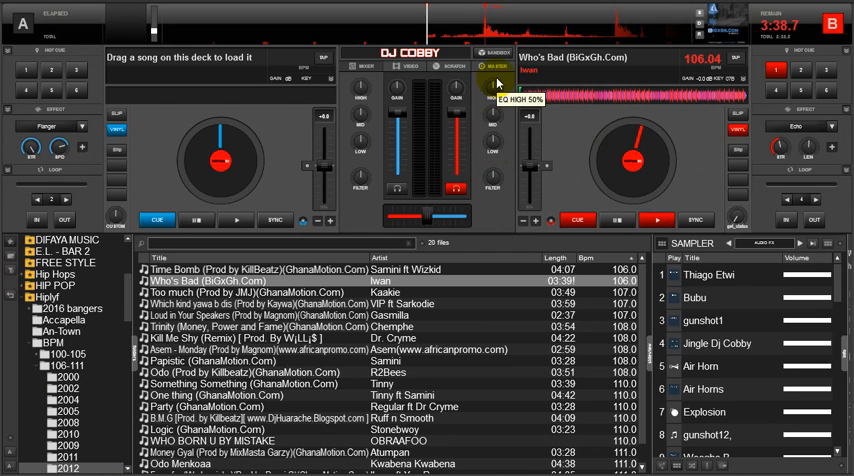